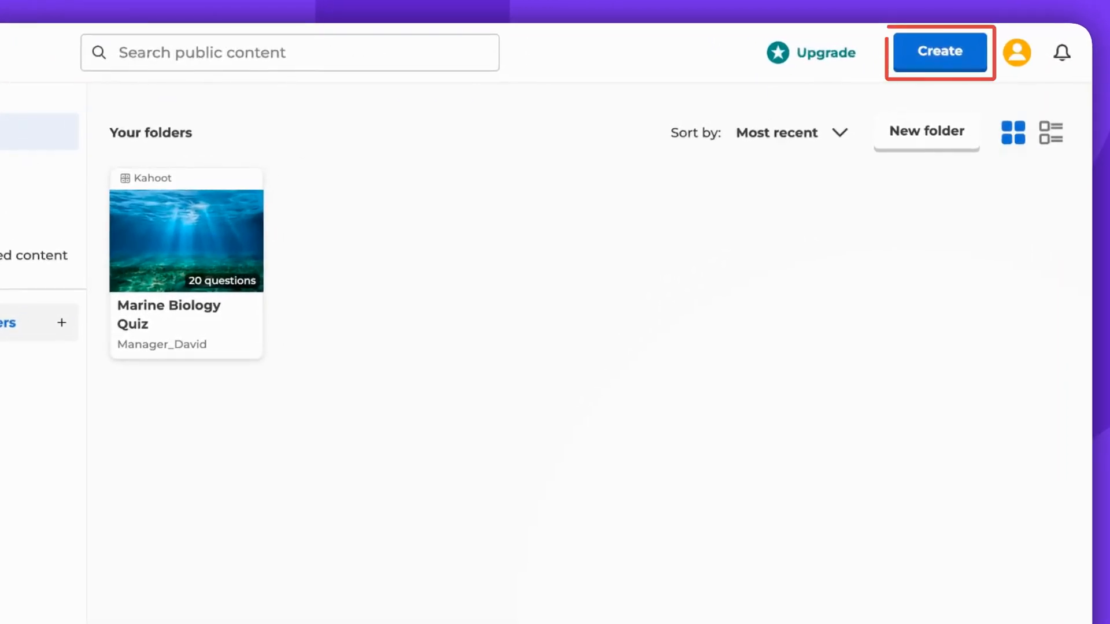
Step: Edit the Marine Biology Quiz and open AI image generation for its familiarity poll question
left_click(939, 51)
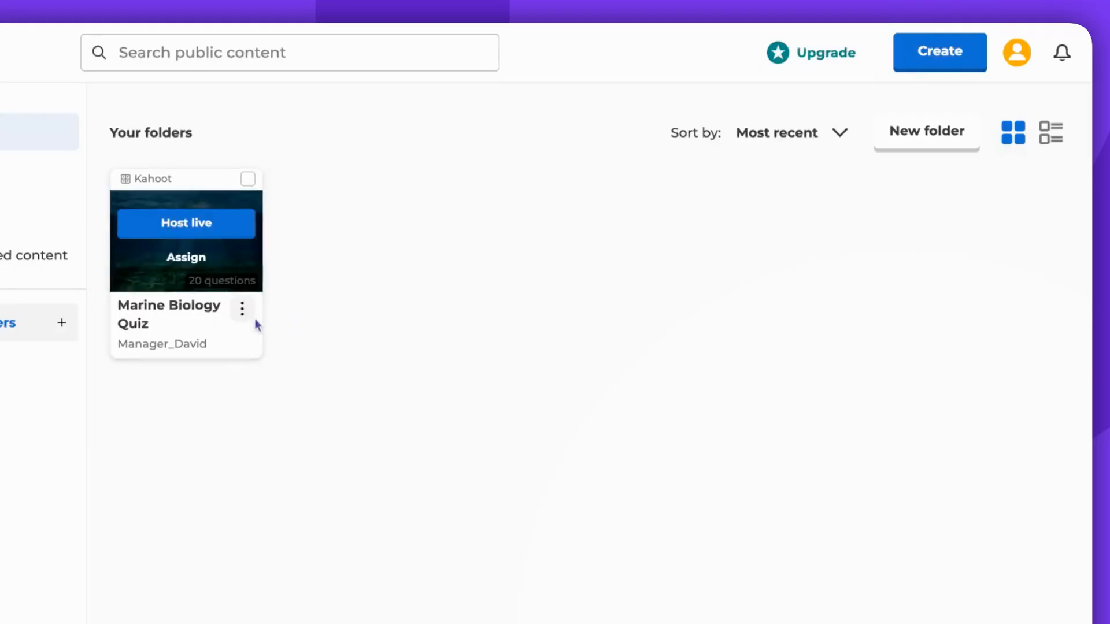
left_click(242, 309)
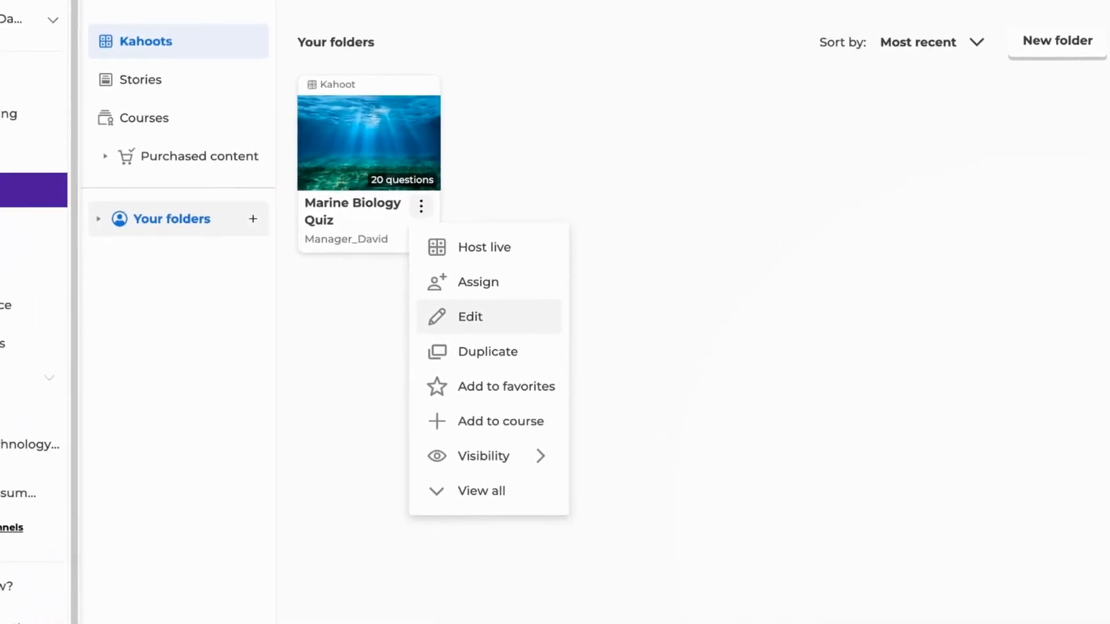
left_click(469, 316)
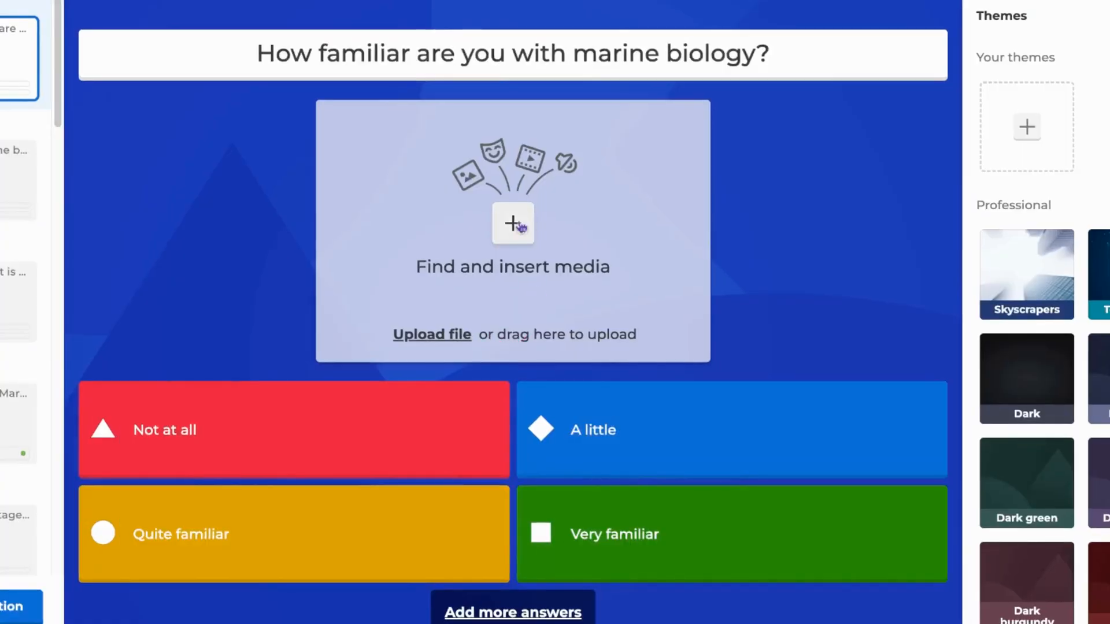
left_click(513, 224)
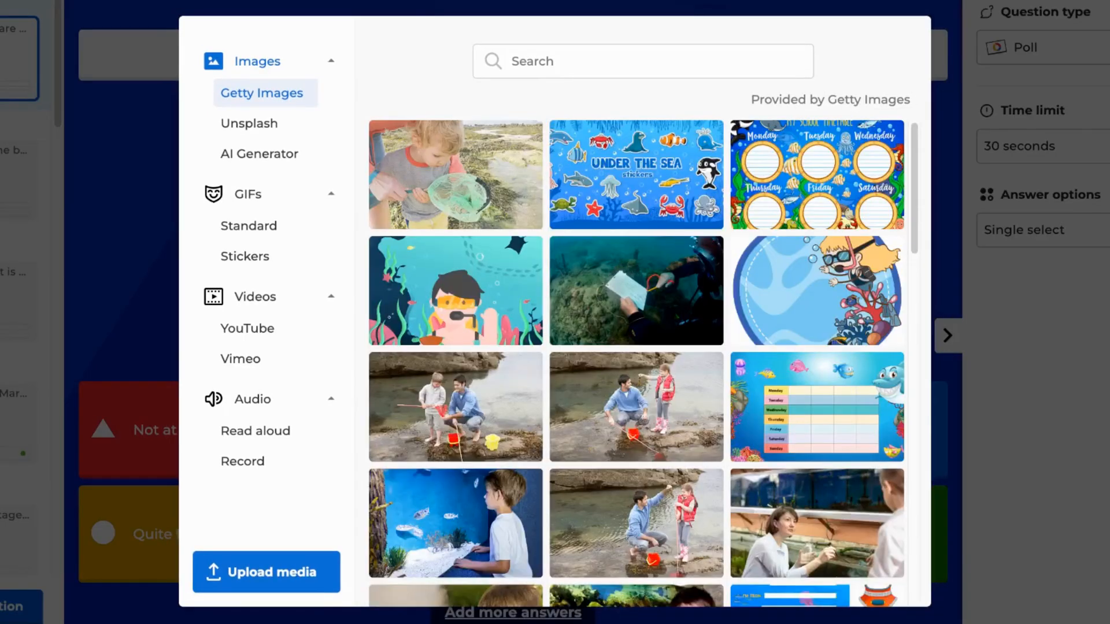
left_click(259, 154)
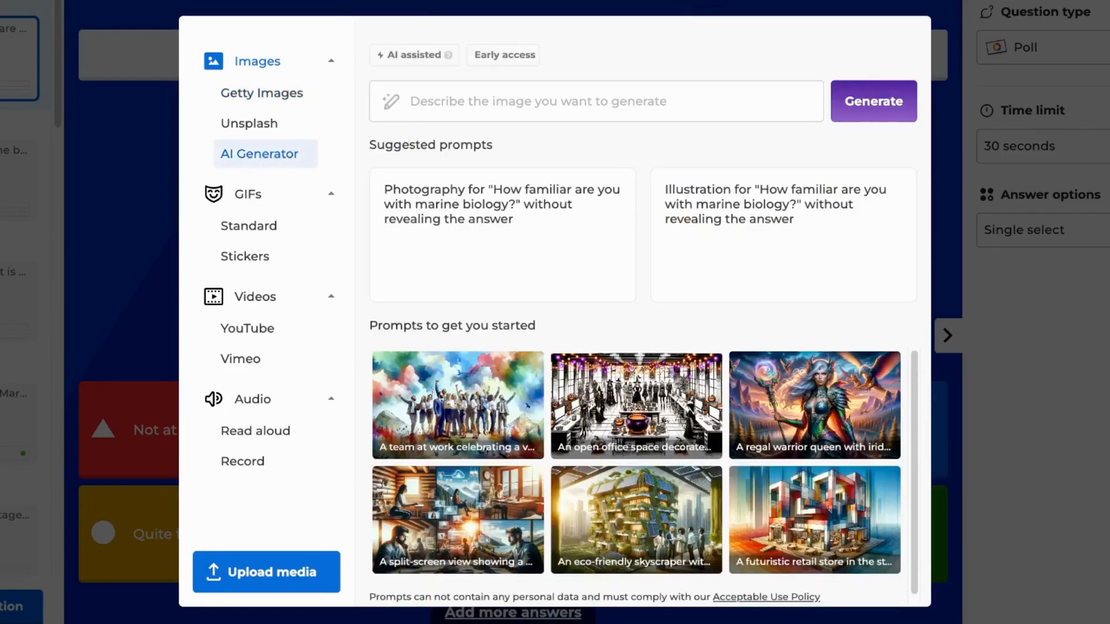
Step: Generate images from a colourful underwater coral reef and tropical fish prompt, then insert the first
left_click(594, 101)
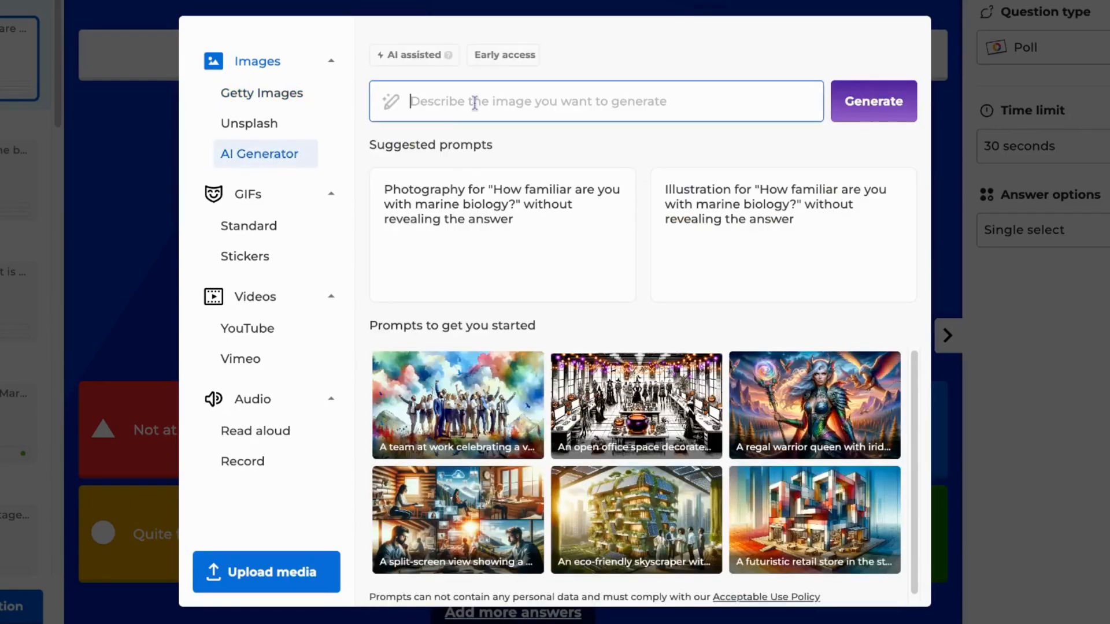
type("Colourful underwater scene inspired by marine biology, with coral reefs, tropical fish, sea turtles, marine plants, and a bright ocean background, vibrant and detailed.")
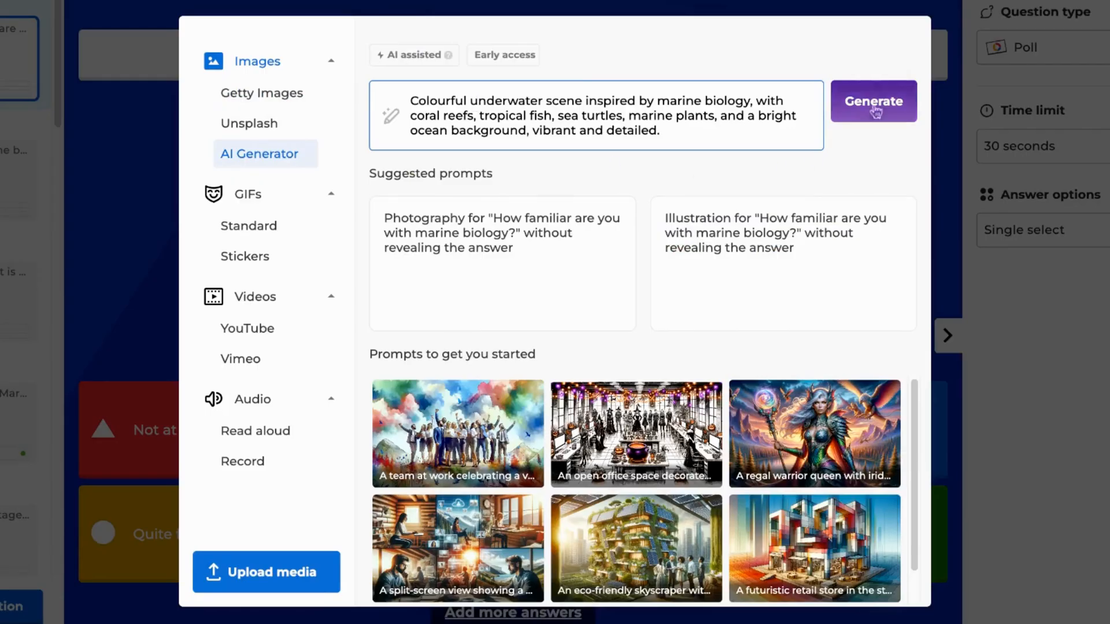
left_click(873, 100)
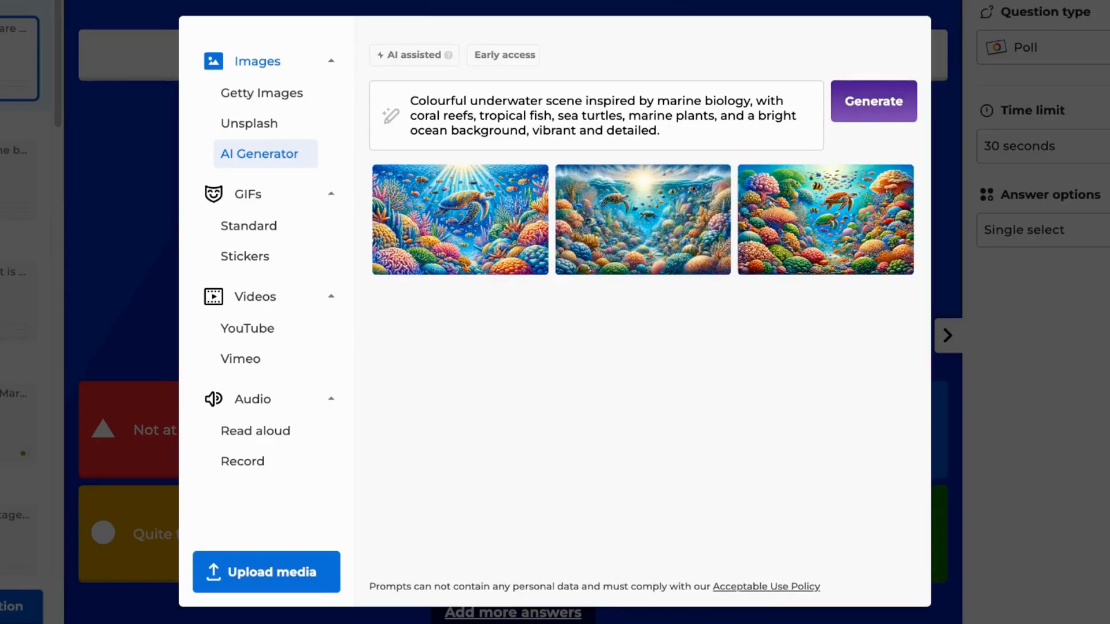
left_click(459, 220)
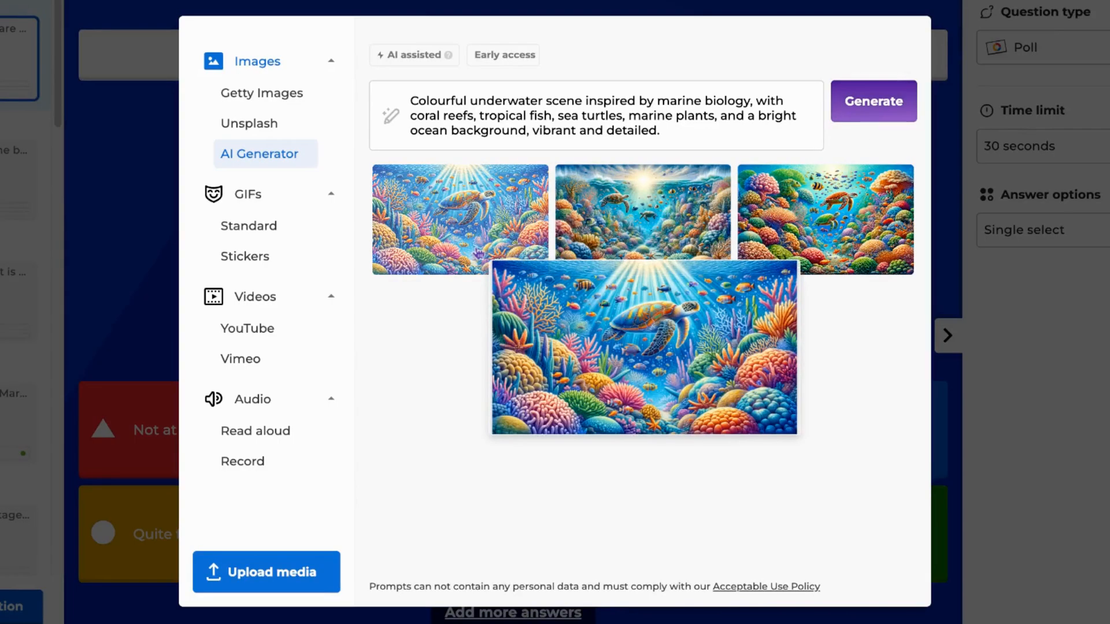
left_click(642, 350)
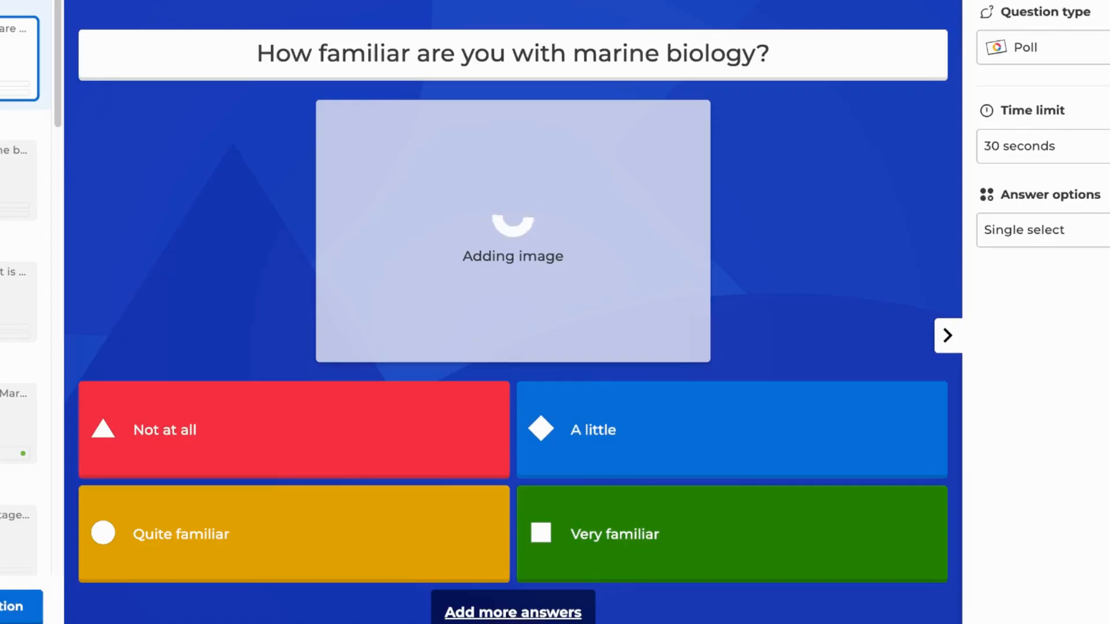